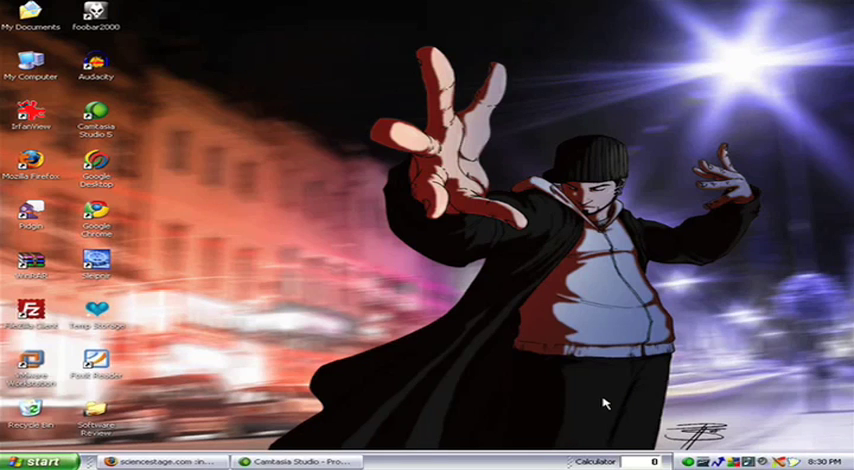
# - Bring up the Start menu's All Programs list to locate the Audacity shortcut
pyautogui.click(32, 460)
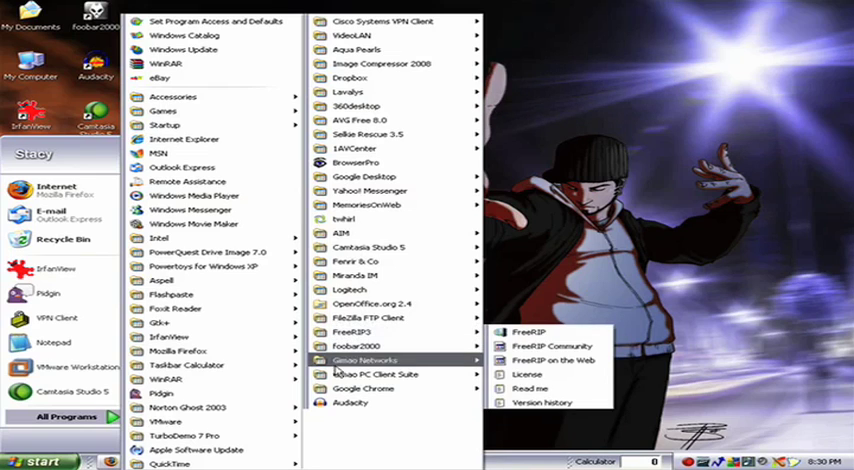
pyautogui.moveTo(350, 402)
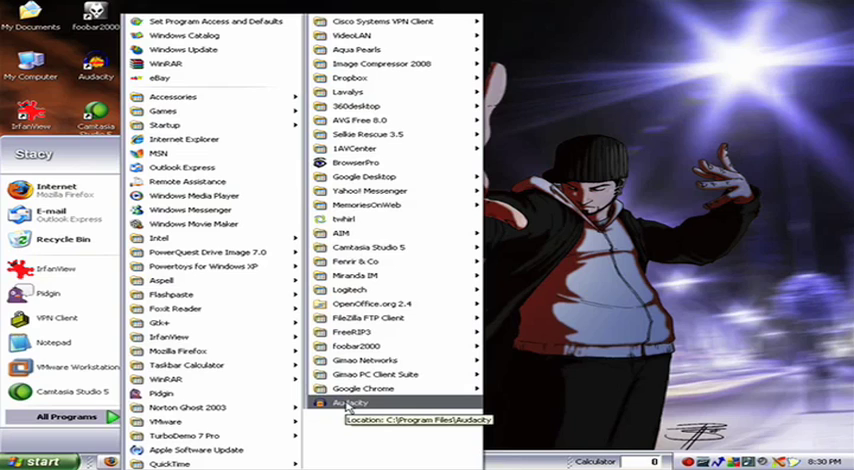
# - Bring up the Audacity shortcut's Properties from its right-click menu
pyautogui.rightClick(348, 404)
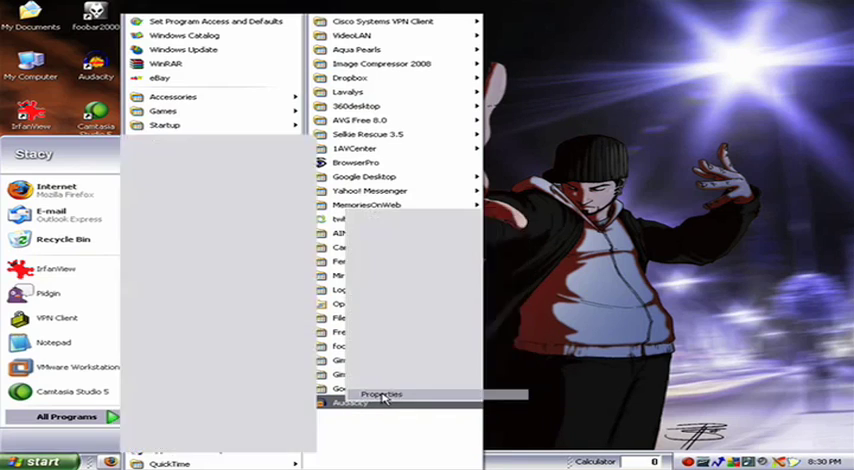
pyautogui.click(380, 392)
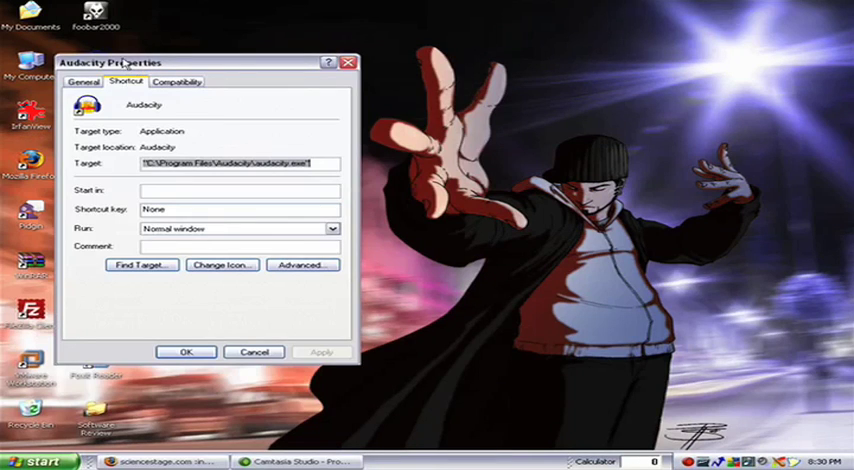
pyautogui.moveTo(178, 218)
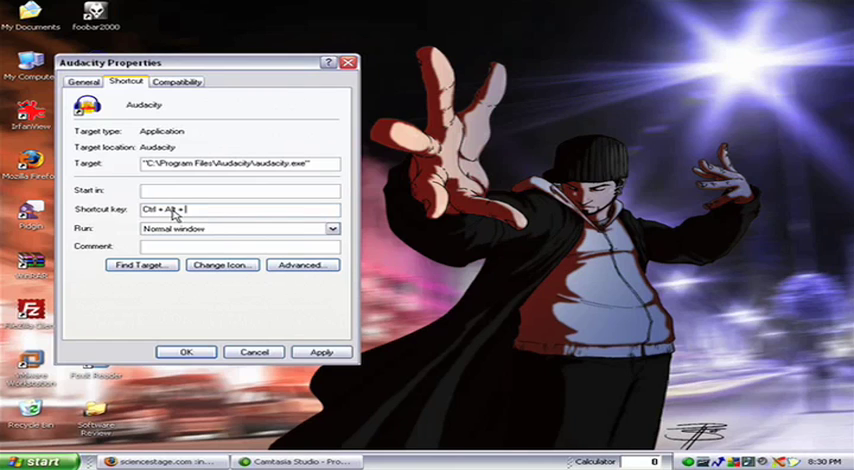
# - Assign Ctrl+Alt+A as the Audacity shortcut key and confirm with OK
pyautogui.write('A')
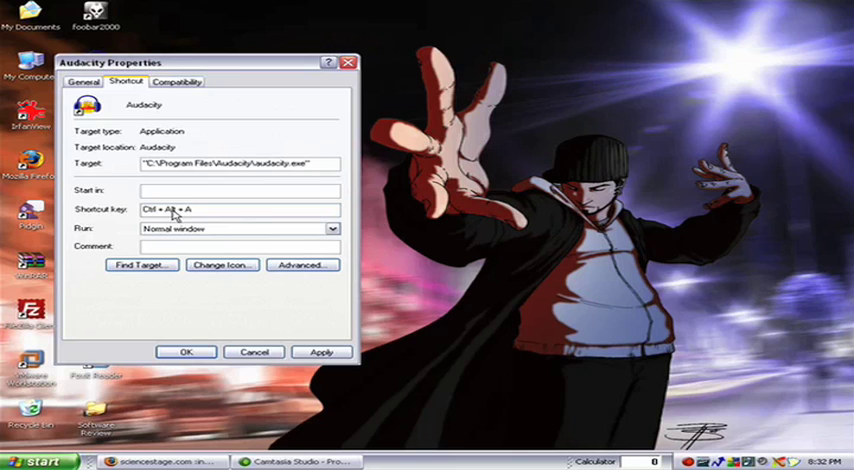
pyautogui.moveTo(318, 340)
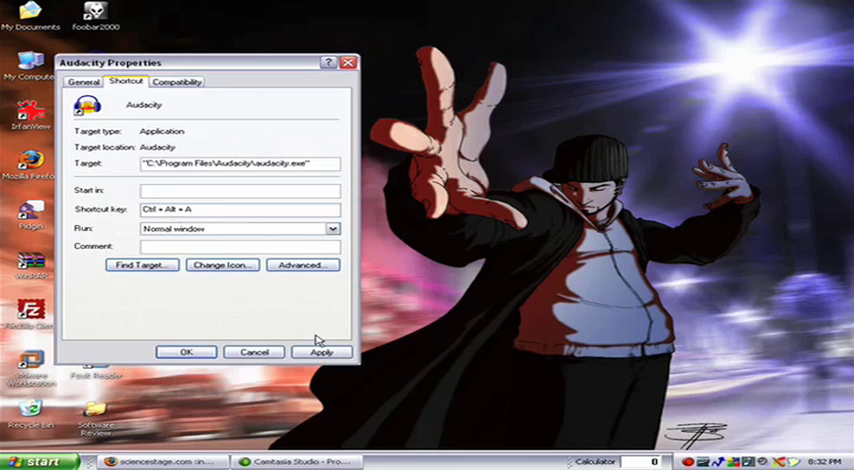
pyautogui.click(186, 352)
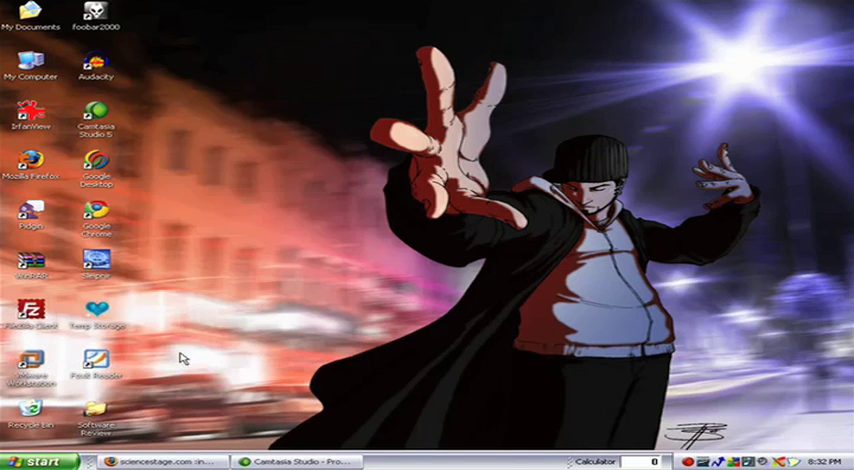
pyautogui.moveTo(268, 344)
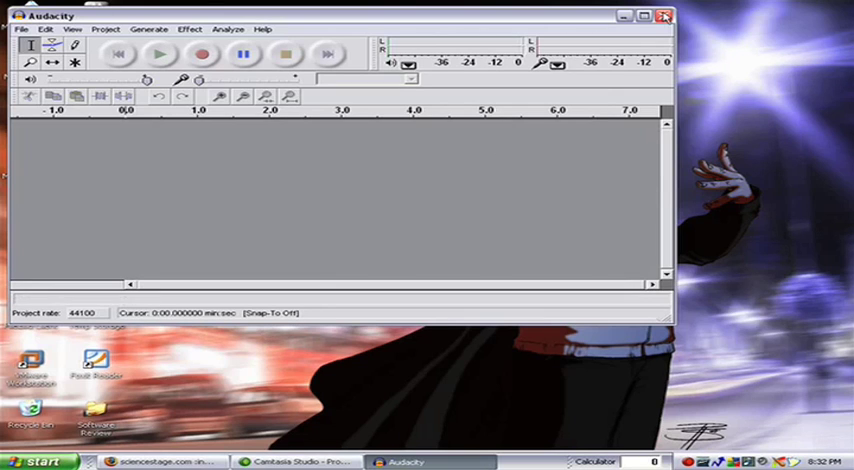
# - Close the Audacity window to return to the desktop
pyautogui.click(640, 16)
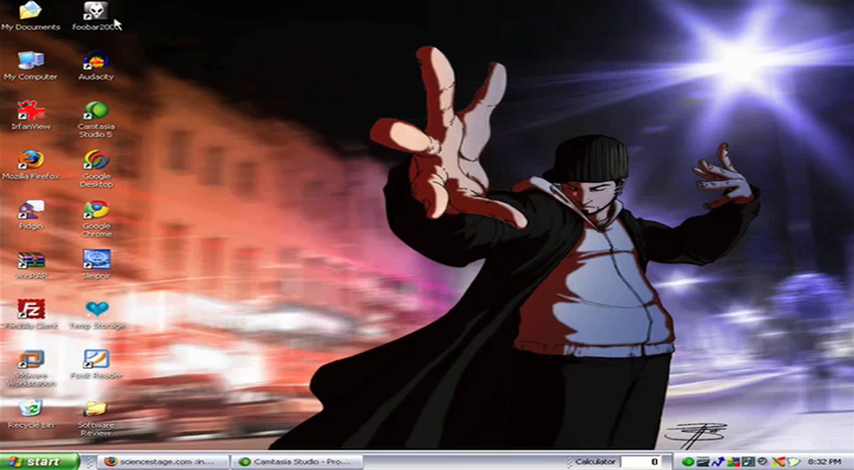
pyautogui.moveTo(100, 18)
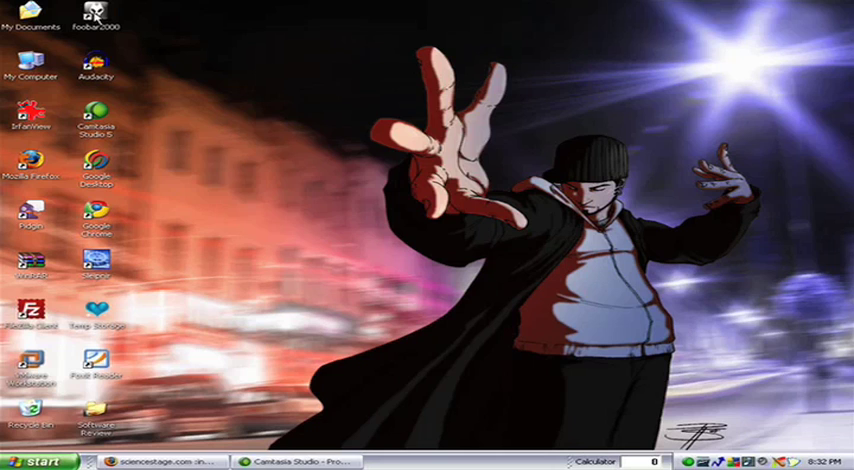
# - Assign Ctrl+Alt+F to the foobar2000 desktop shortcut via its Properties and confirm with OK
pyautogui.rightClick(94, 16)
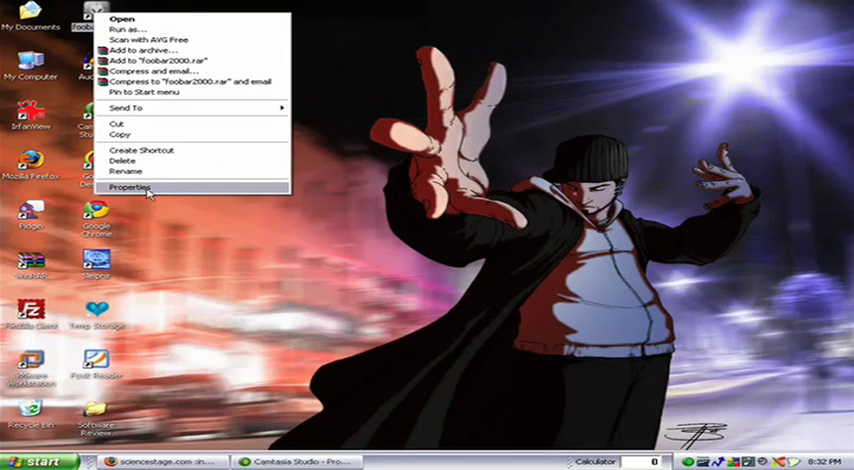
pyautogui.click(132, 188)
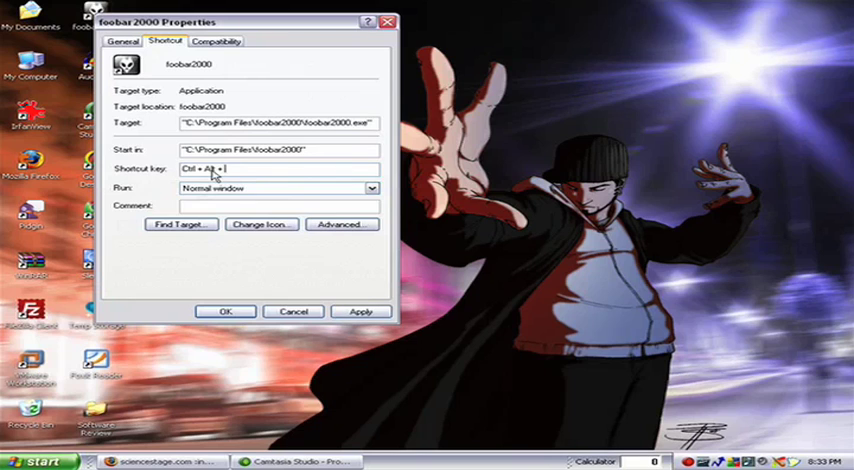
pyautogui.write('F')
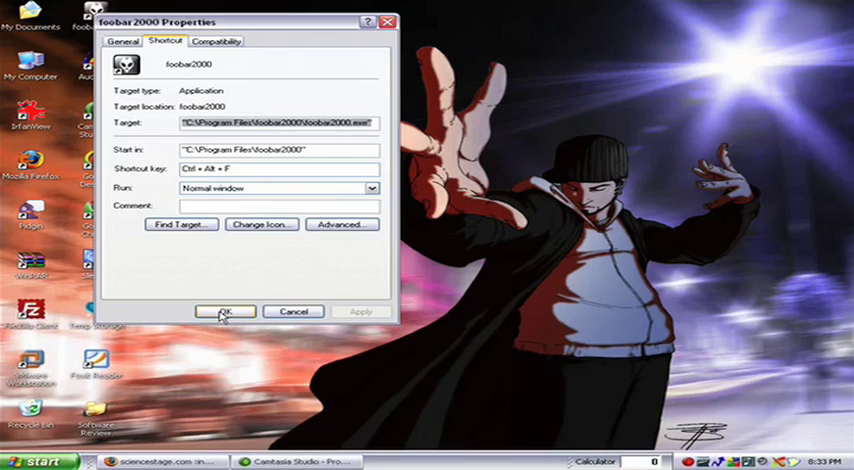
pyautogui.click(224, 312)
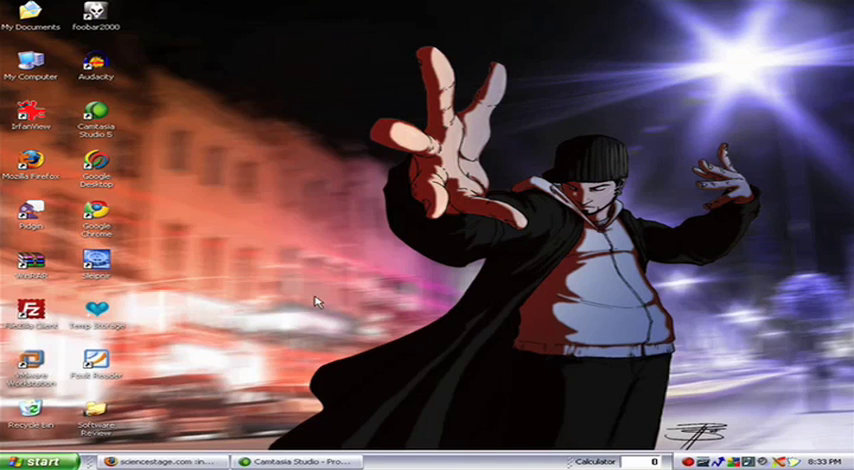
# - Launch foobar2000 from its desktop icon to confirm the player window appears
pyautogui.doubleClick(96, 20)
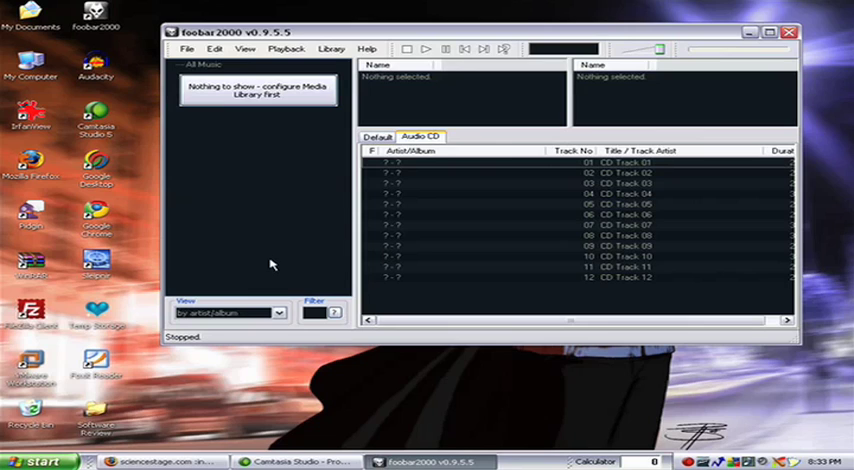
pyautogui.moveTo(98, 368)
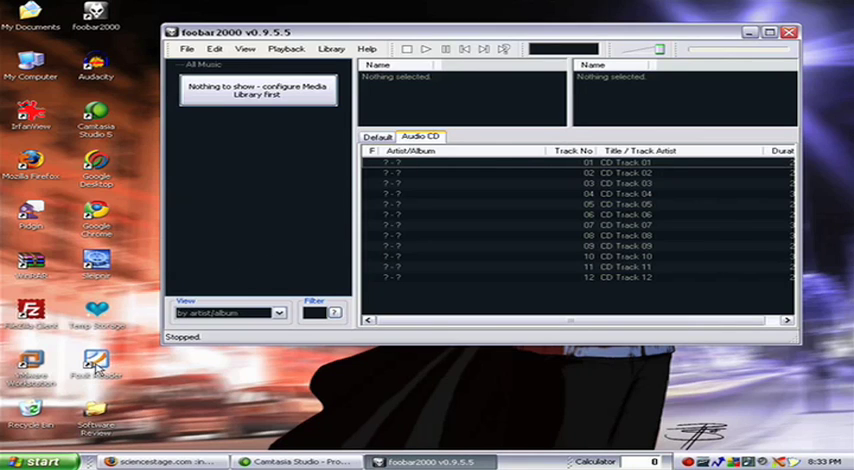
pyautogui.moveTo(116, 284)
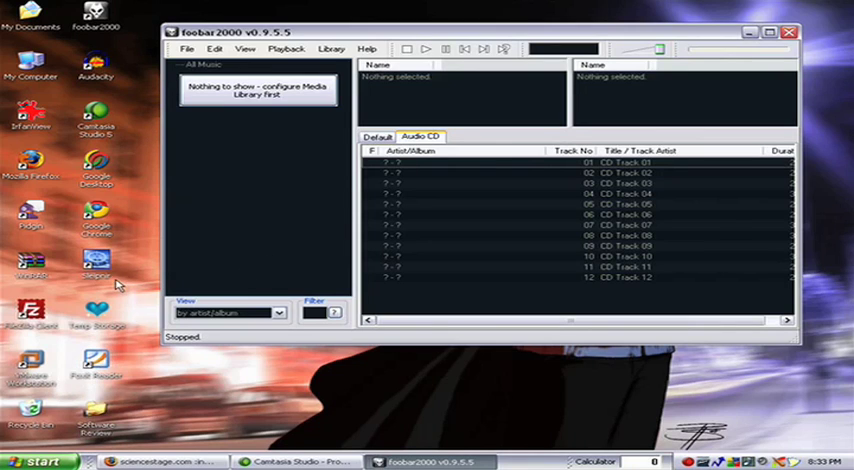
pyautogui.moveTo(118, 284)
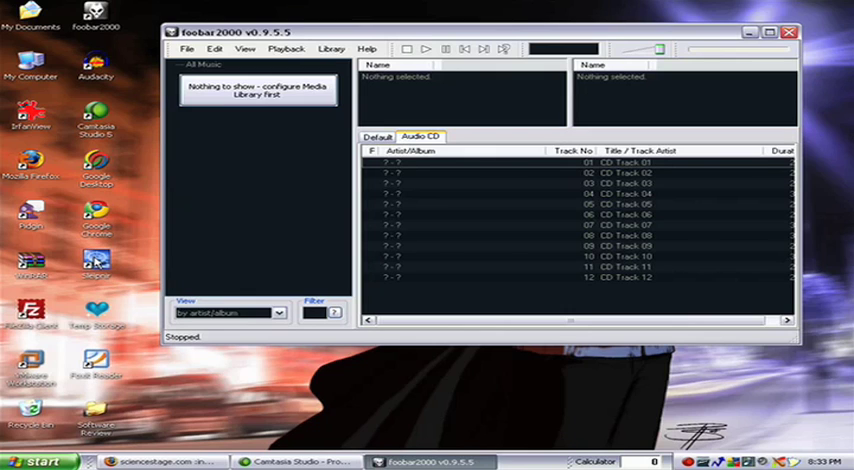